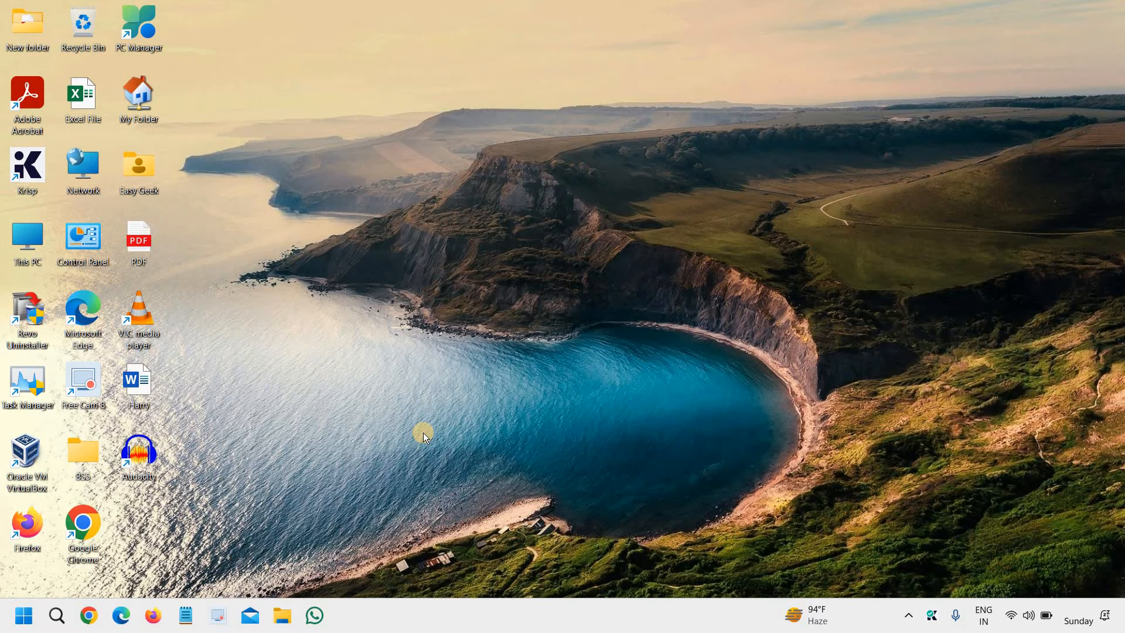
mouse_move(372, 344)
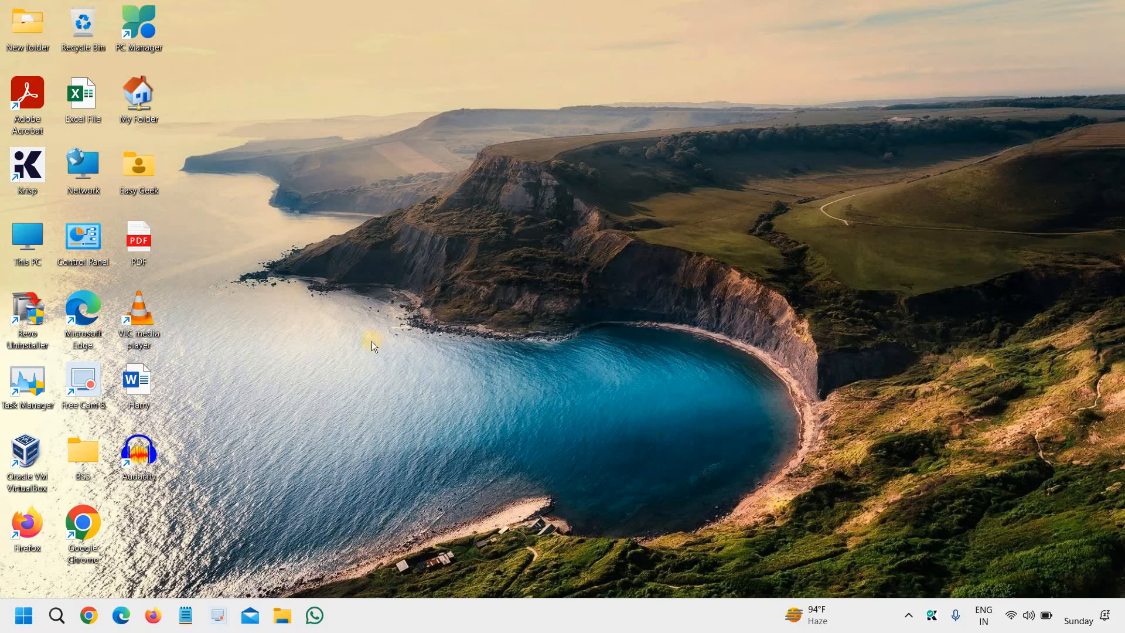
mouse_move(272, 477)
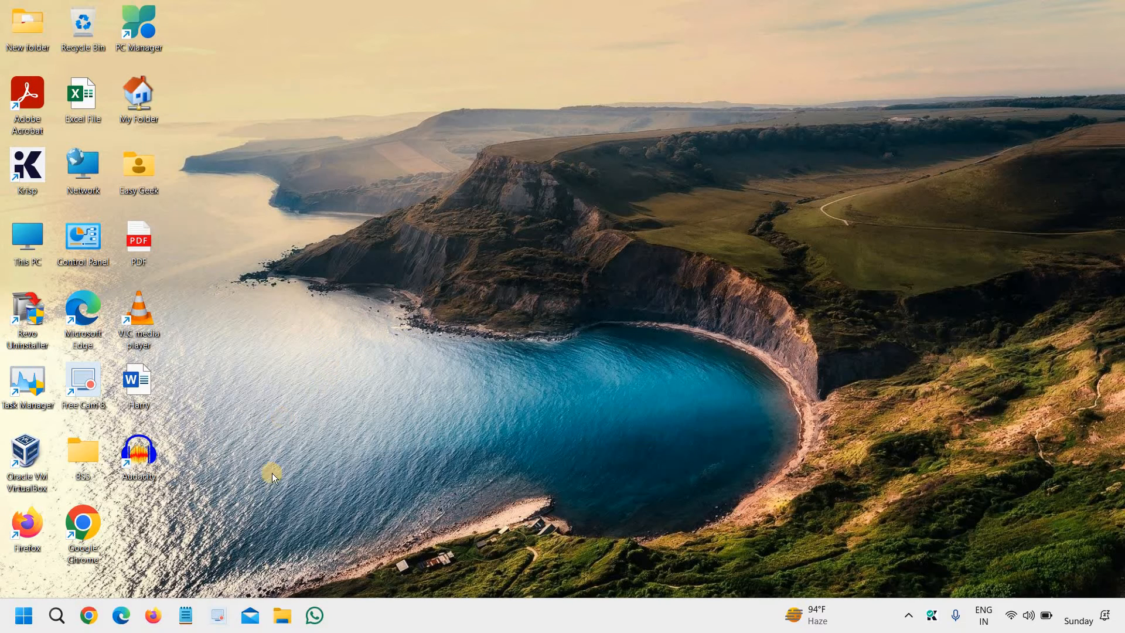
mouse_move(256, 253)
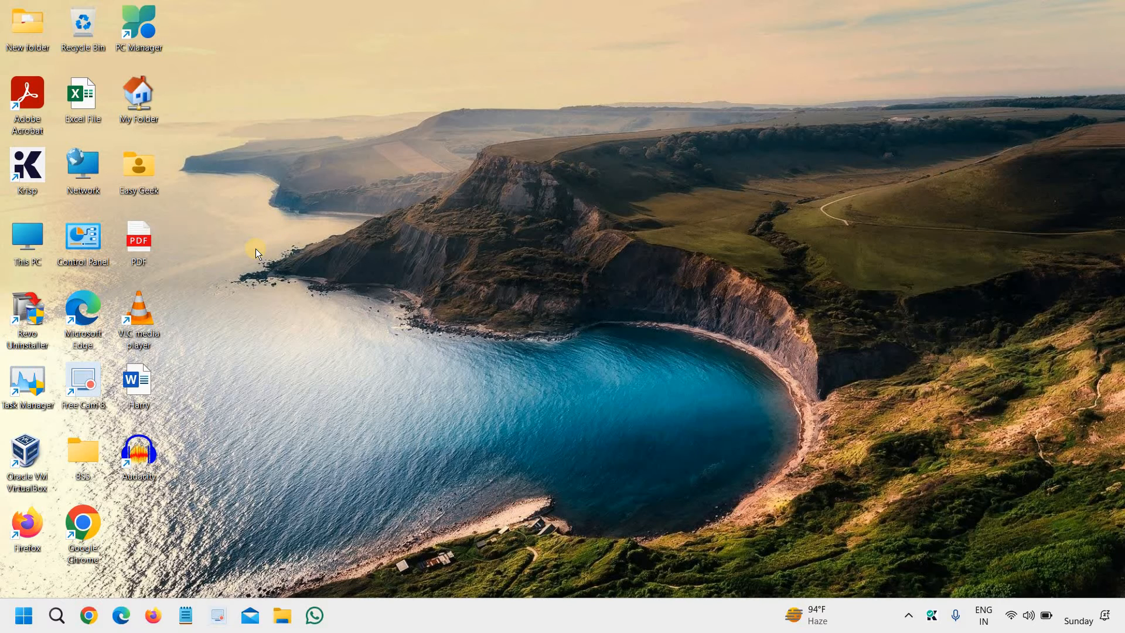
mouse_move(241, 330)
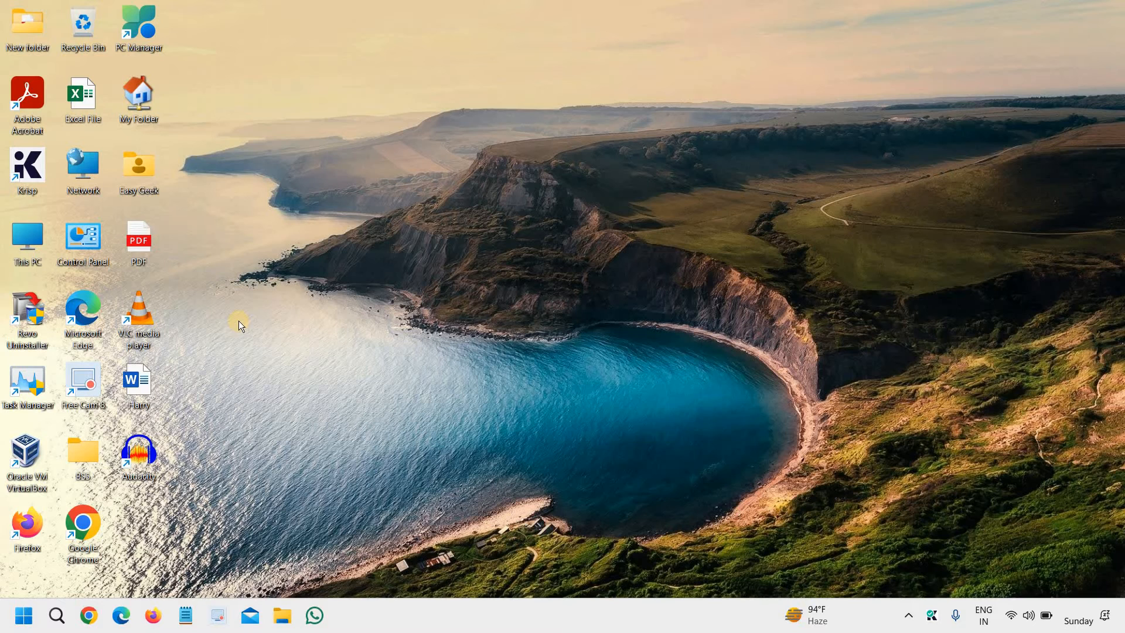
mouse_move(93, 549)
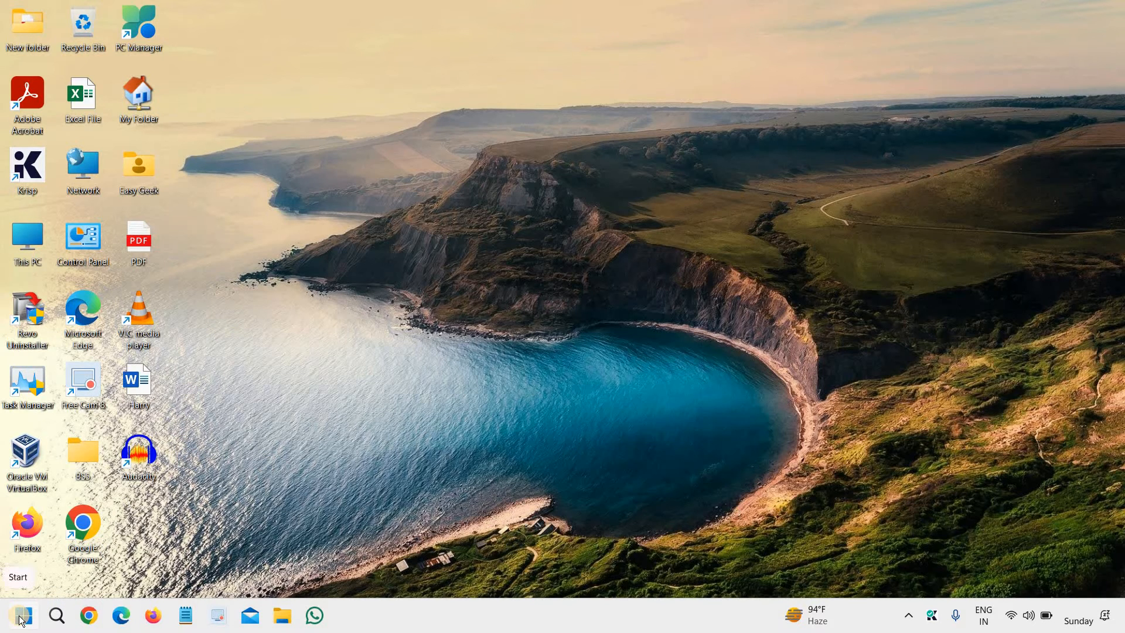
Step: Run %appdata% from the Start menu's Run dialog to open the Roaming folder
right_click(17, 616)
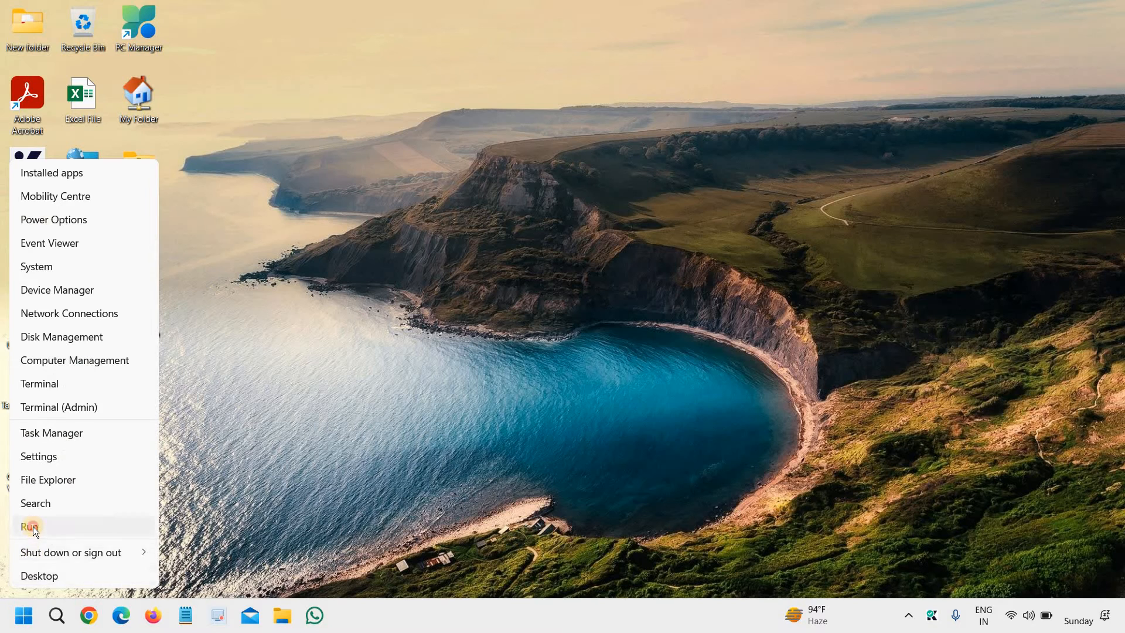
click(32, 526)
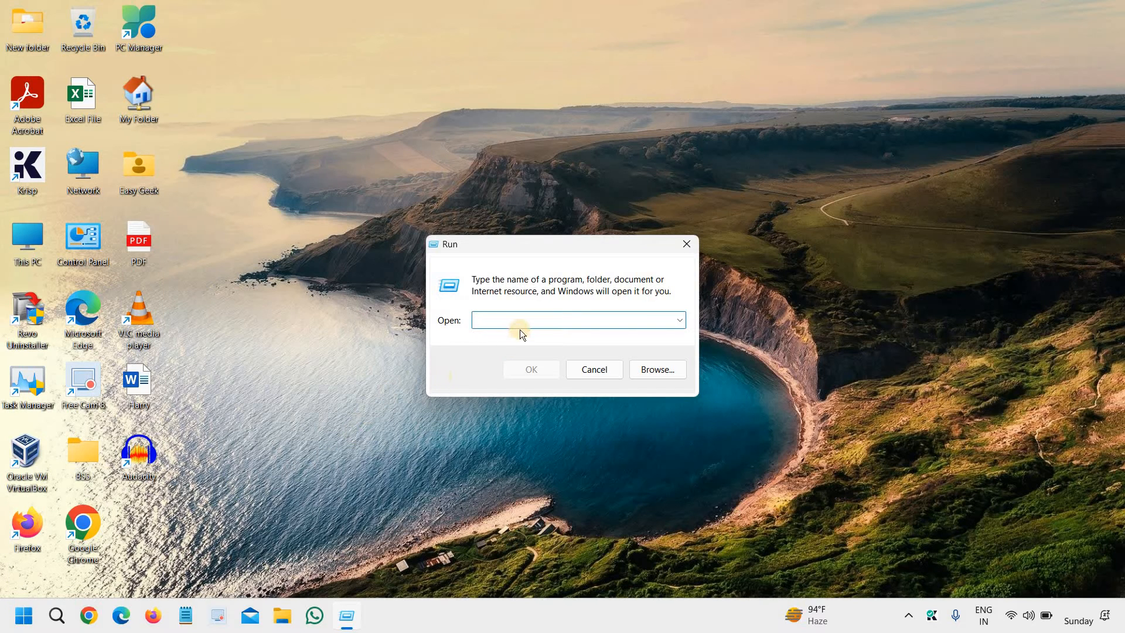
text(%appdata%)
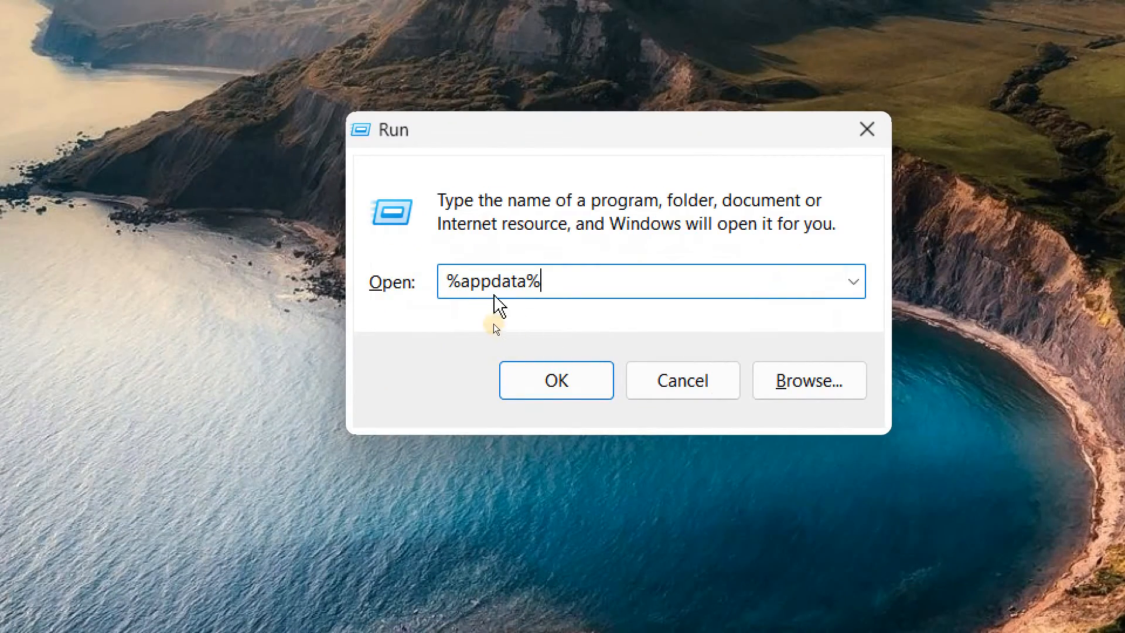
click(556, 380)
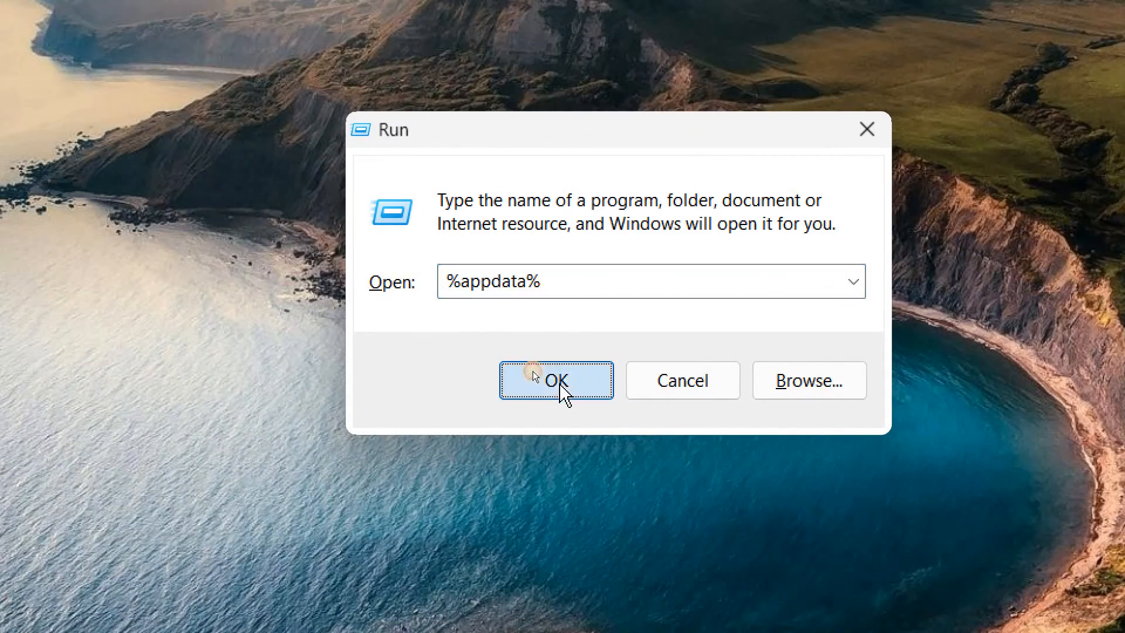
Step: Open Roaming\discord and select its Cache and GPUCache folders
click(557, 380)
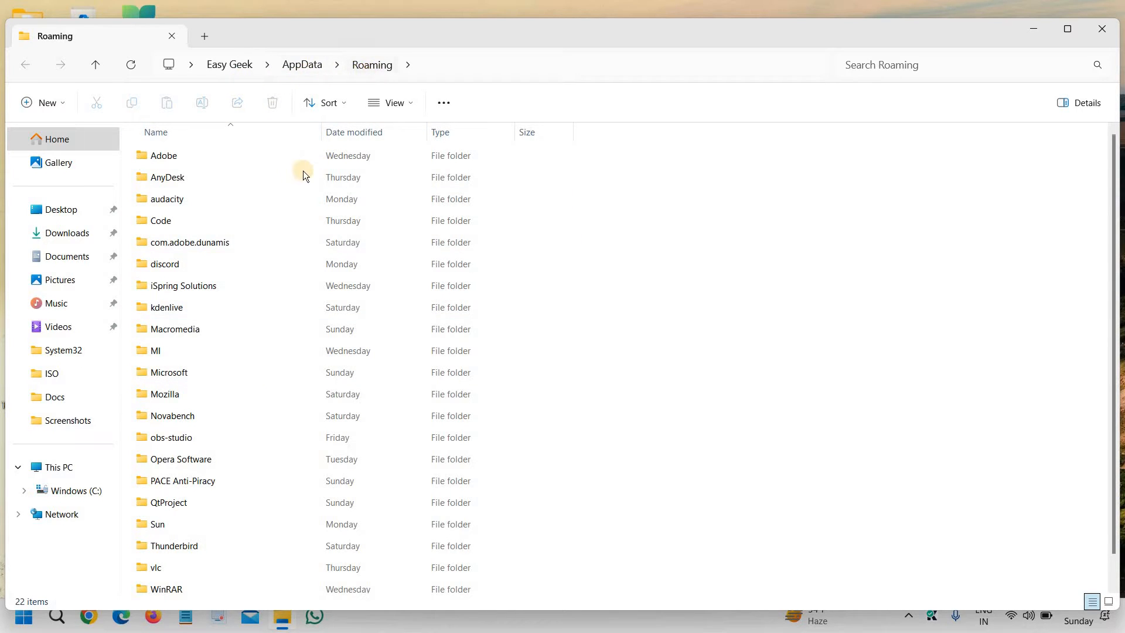
click(171, 415)
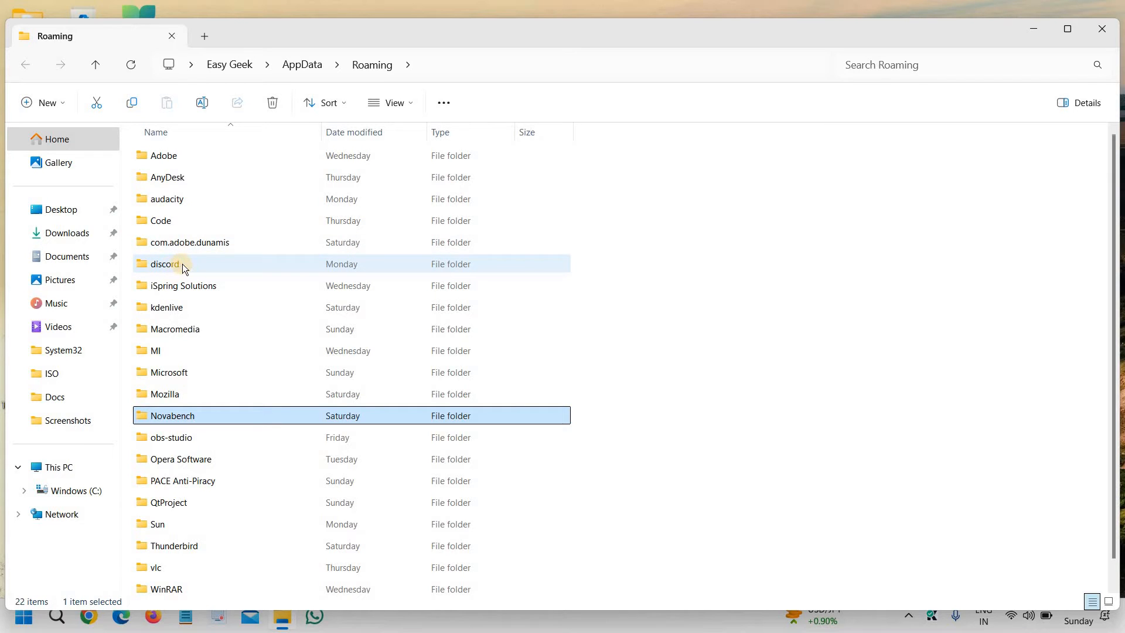
mouse_move(172, 264)
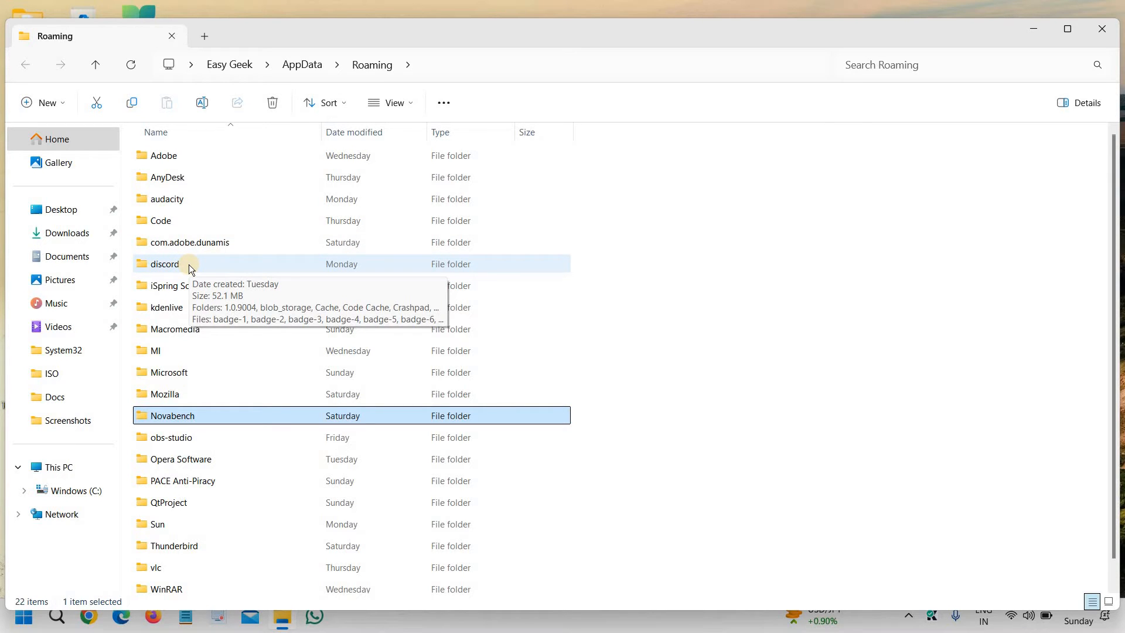
double_click(164, 264)
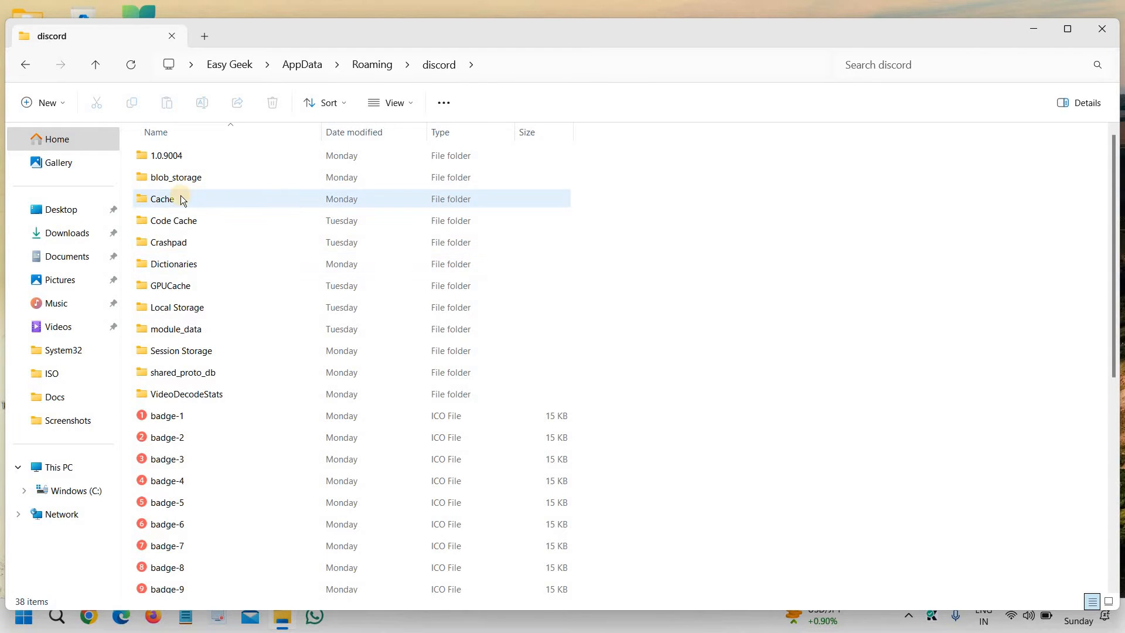
mouse_move(170, 198)
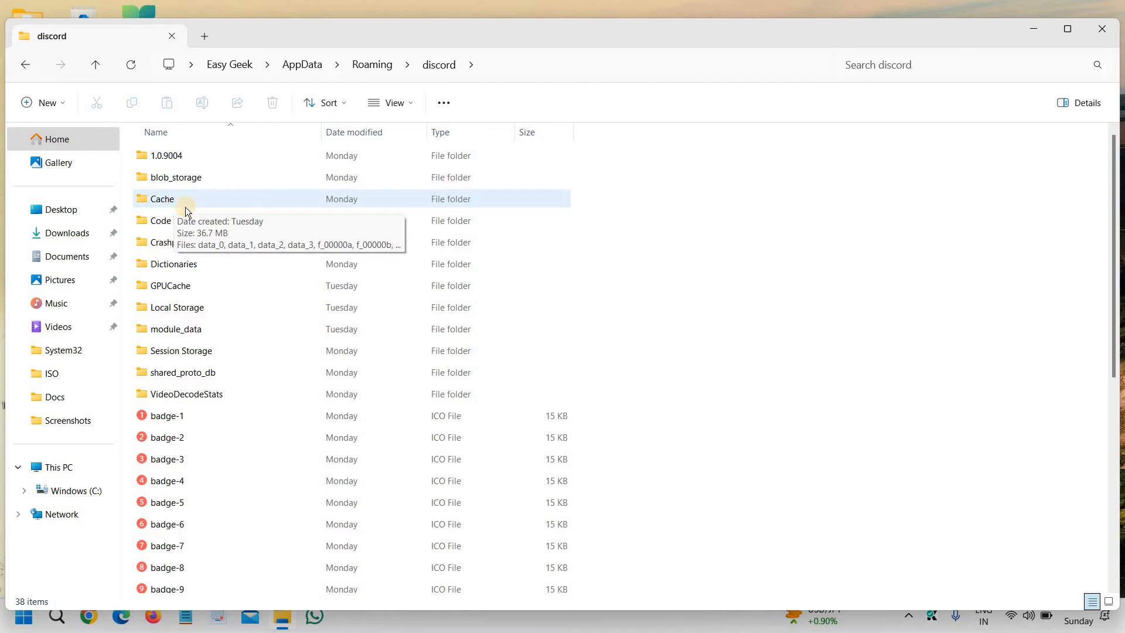
click(162, 199)
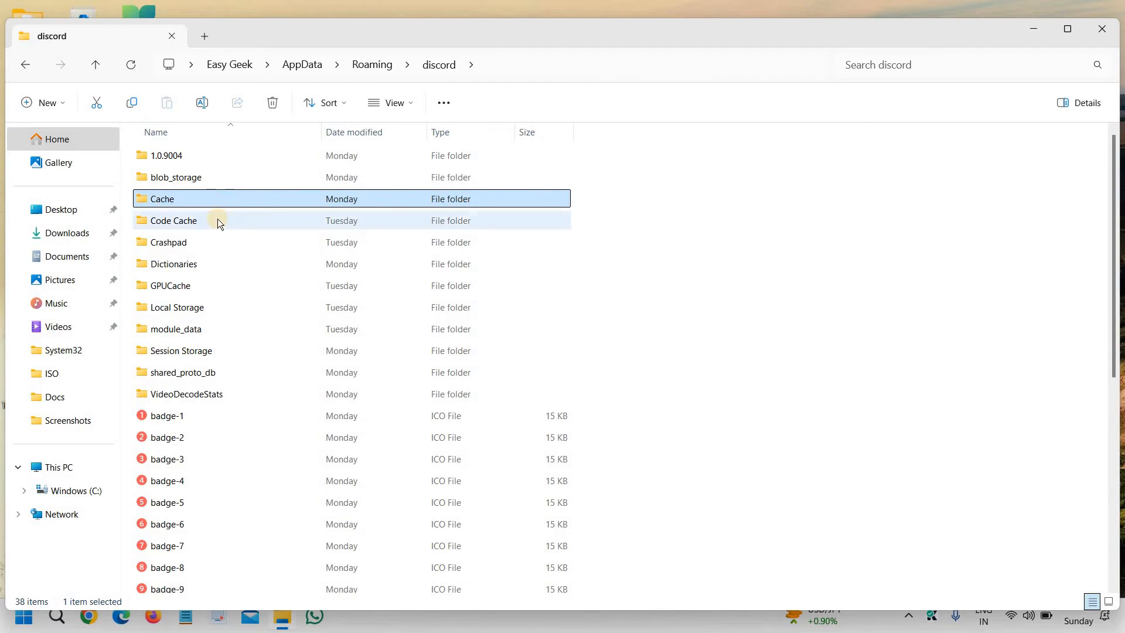
mouse_move(202, 210)
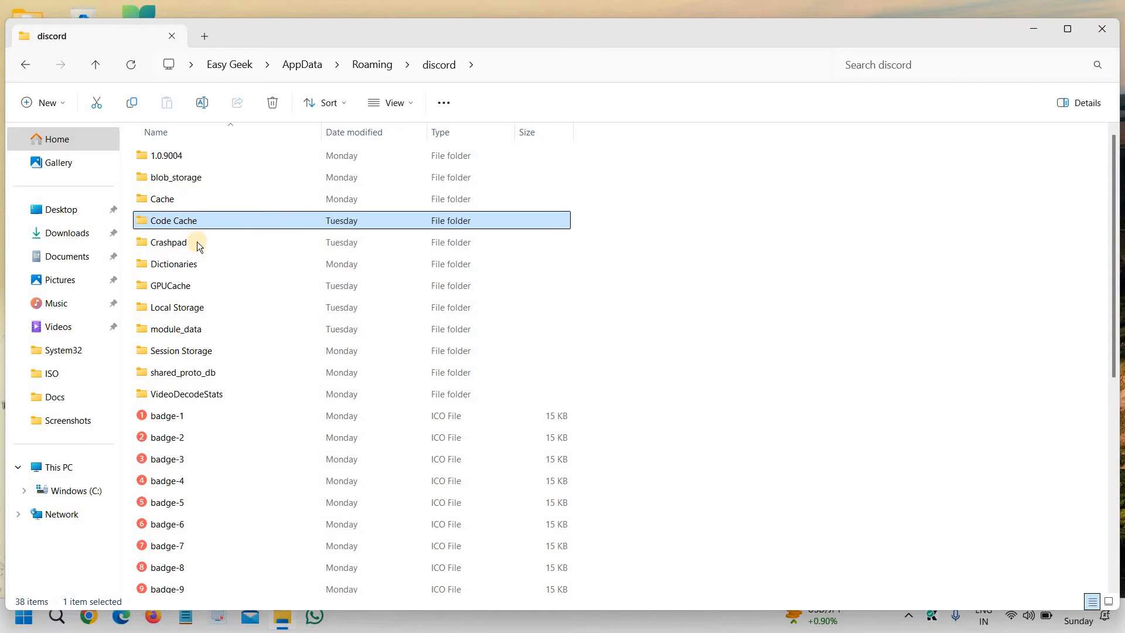
click(171, 285)
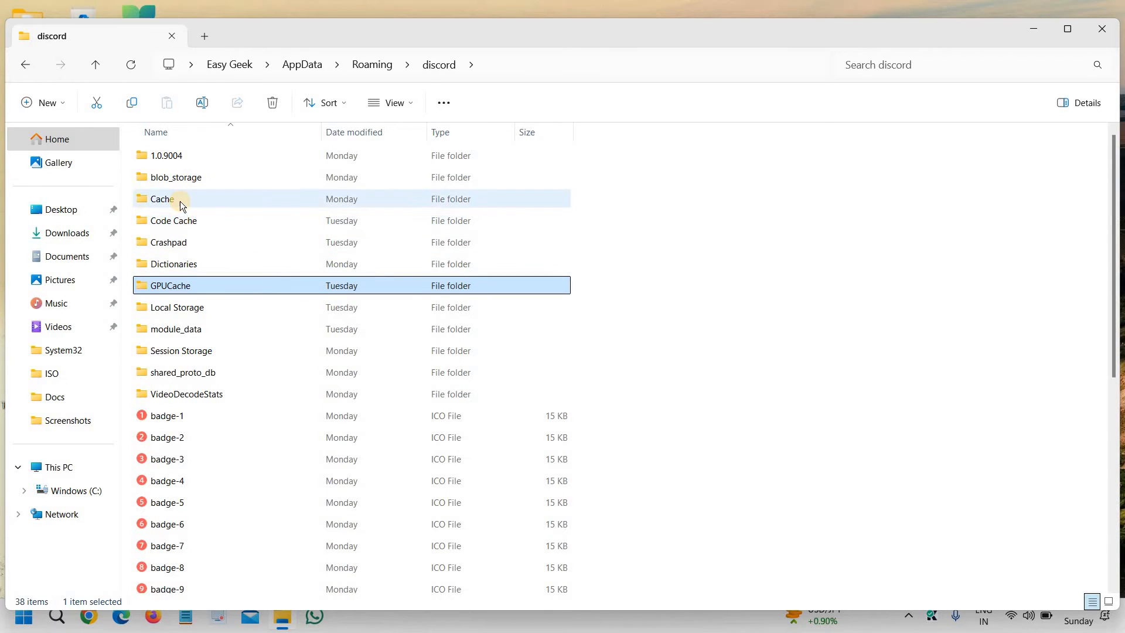
Step: Delete the Cache folder and bring up the Code Cache folder's context menu
right_click(172, 199)
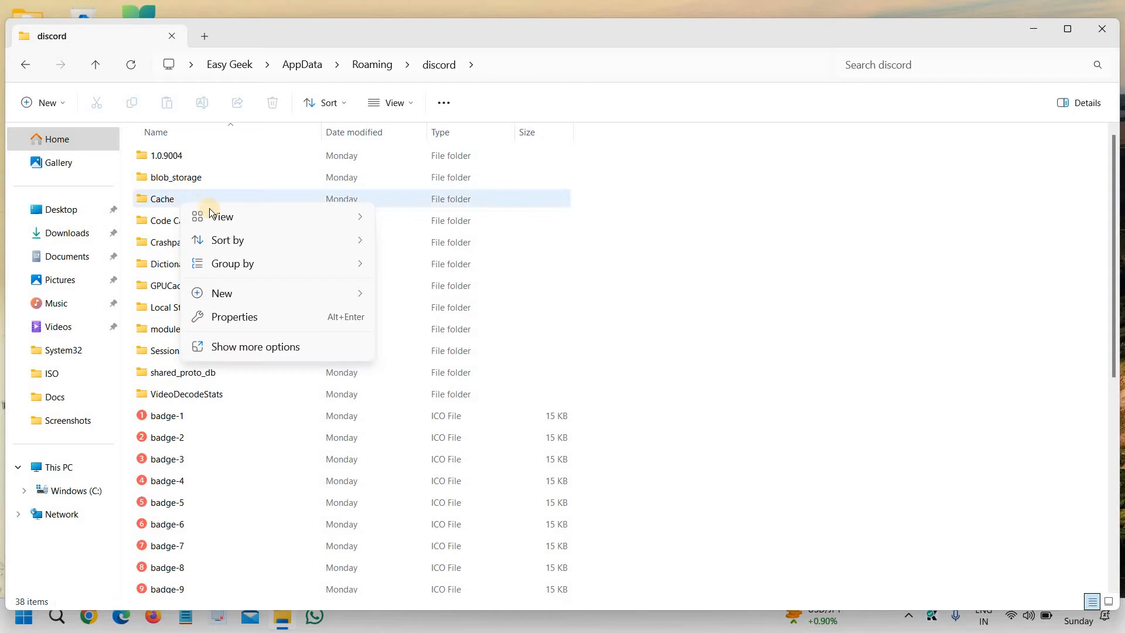
right_click(161, 198)
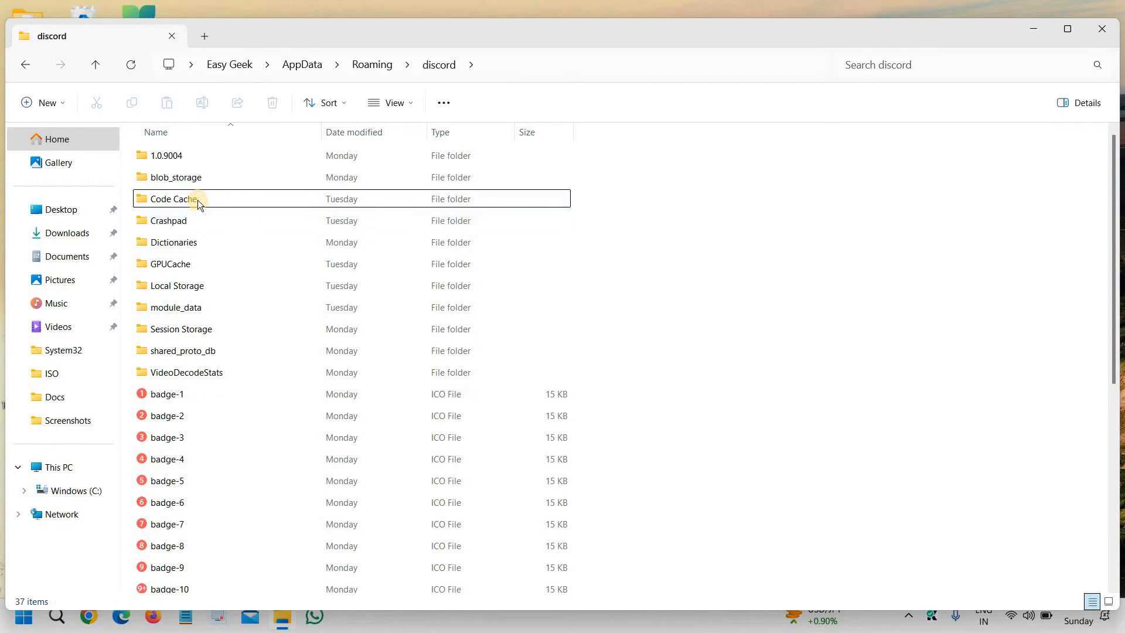
right_click(172, 199)
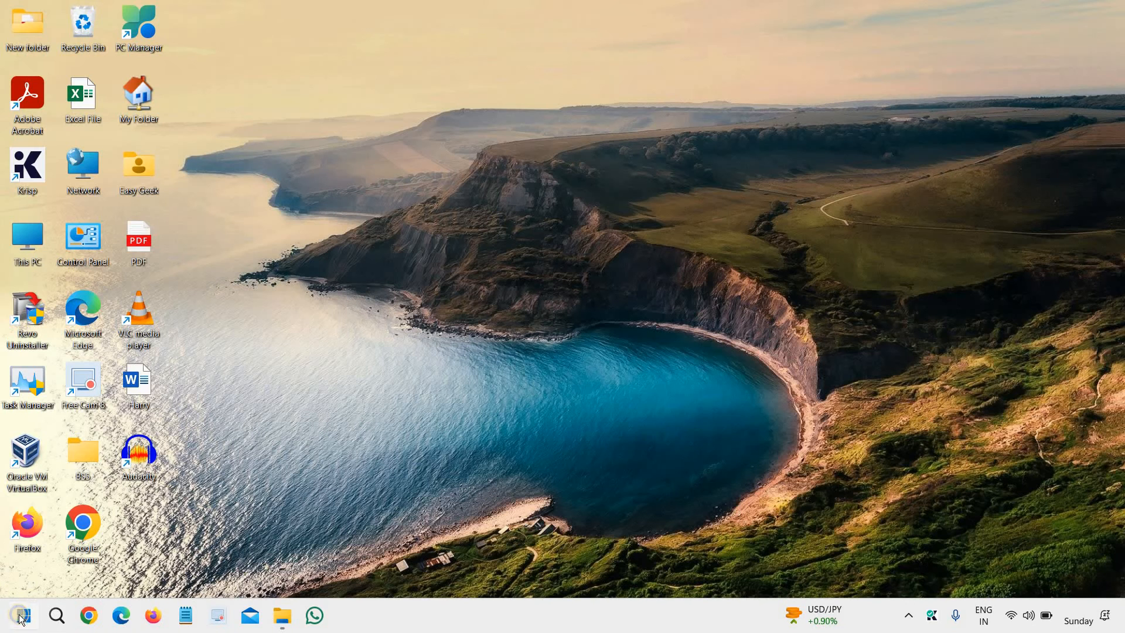
Step: Open Task Manager from the Start menu and search processes for "dis"
right_click(23, 616)
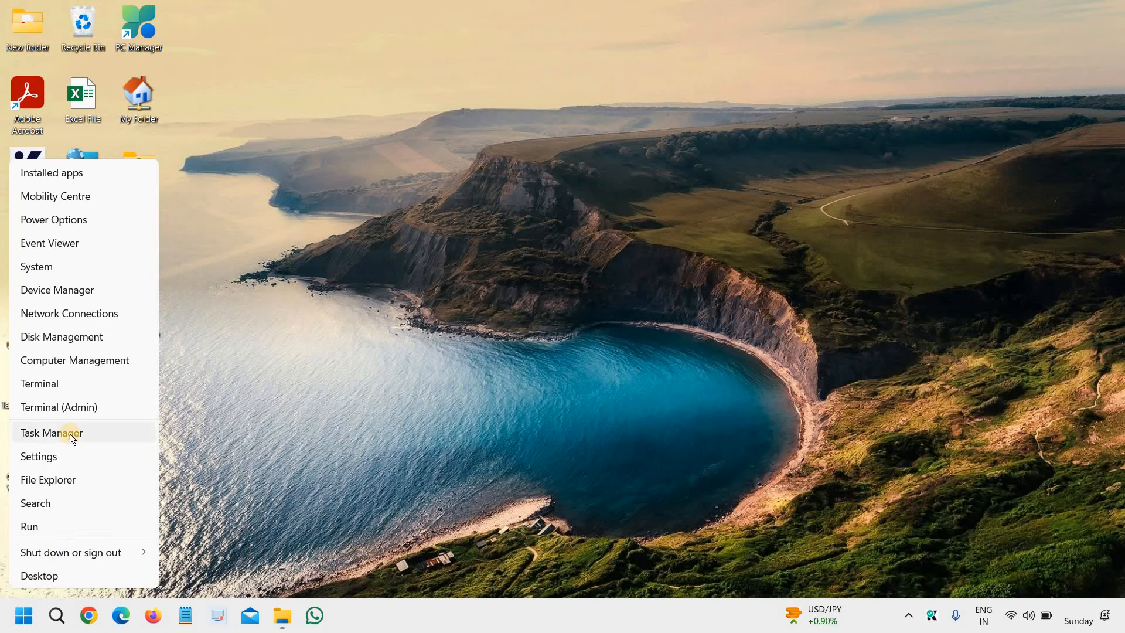
click(52, 432)
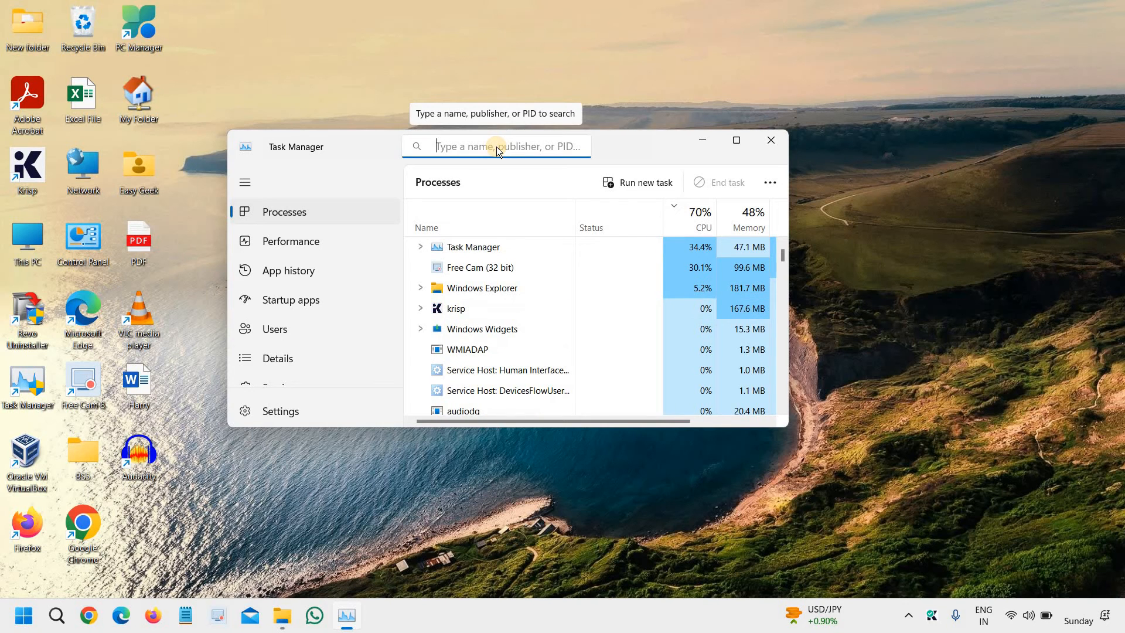
text(dis)
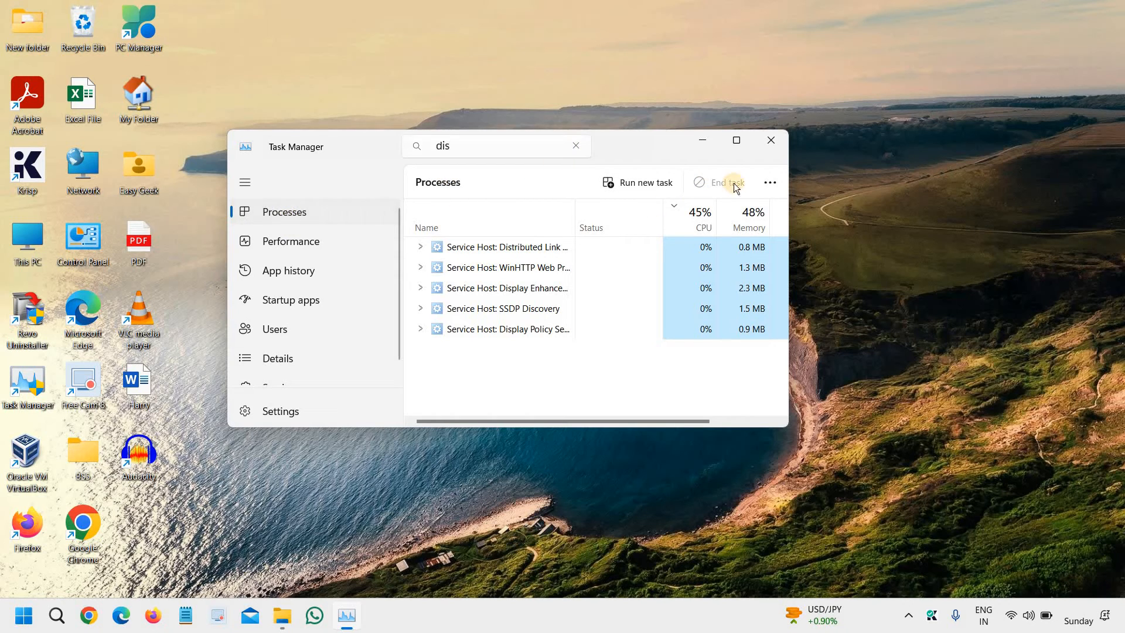
click(735, 140)
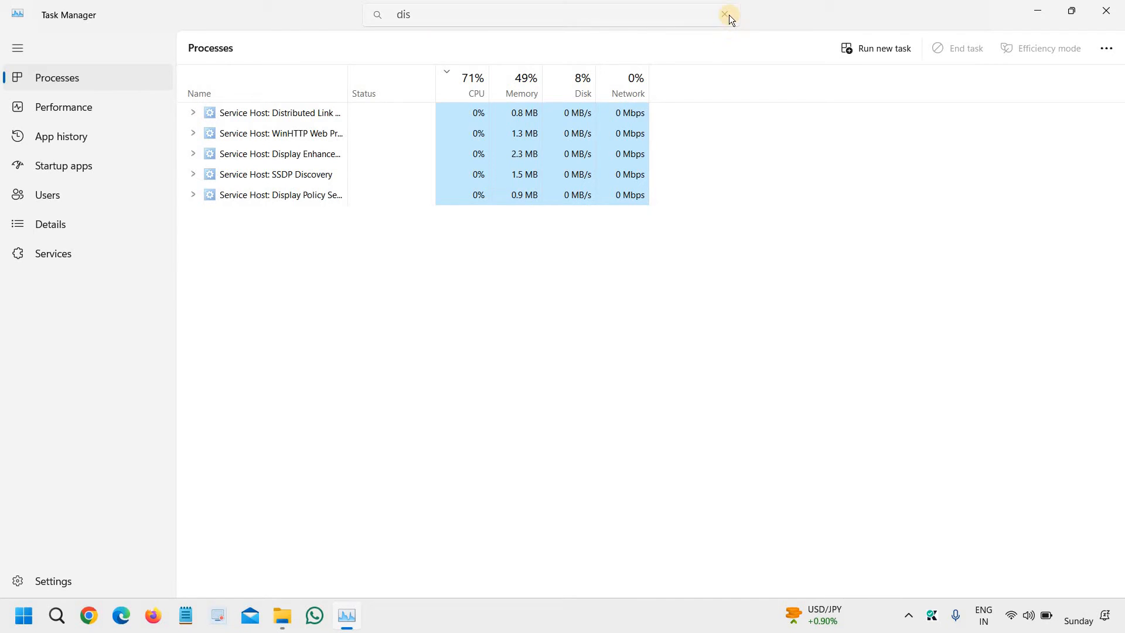
Step: Clear the search, maximize the window, and end a running process
click(725, 14)
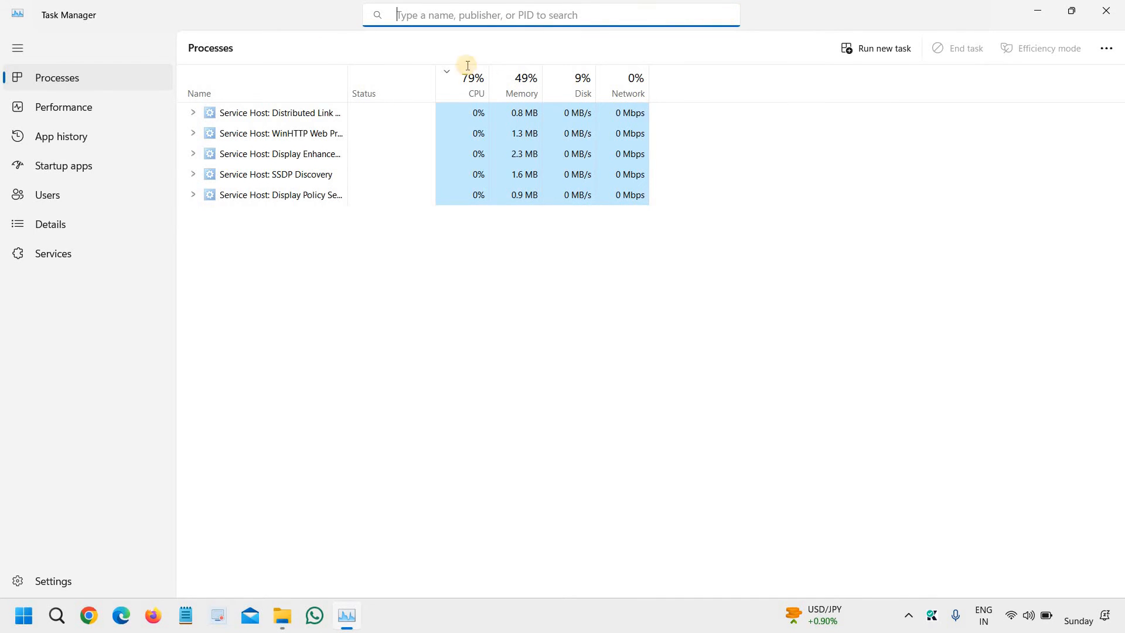
click(475, 84)
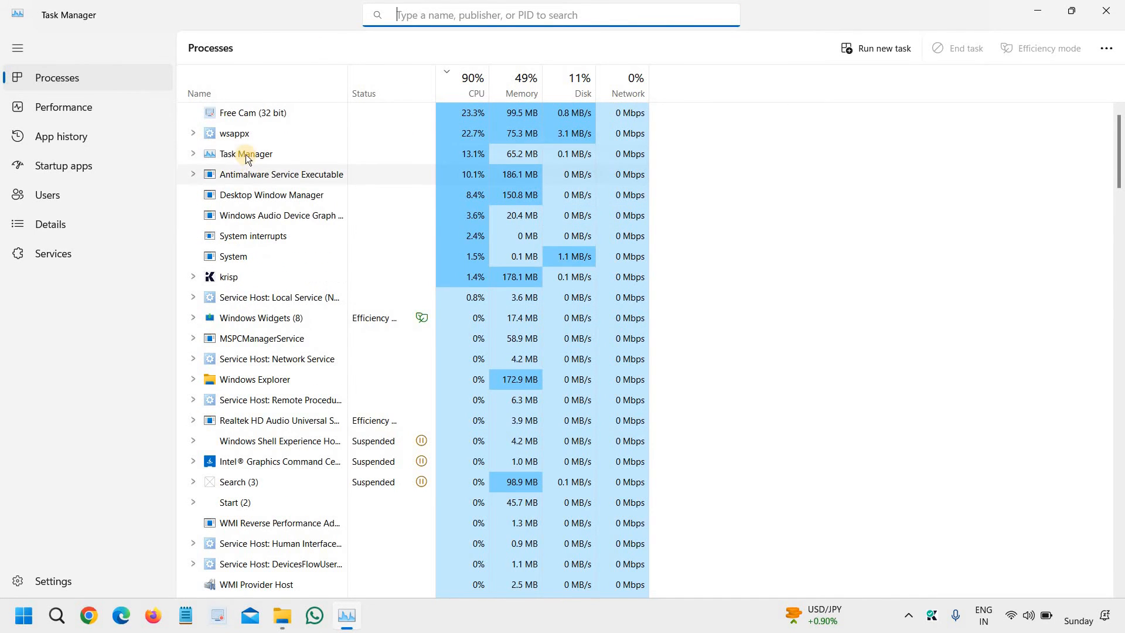
right_click(244, 153)
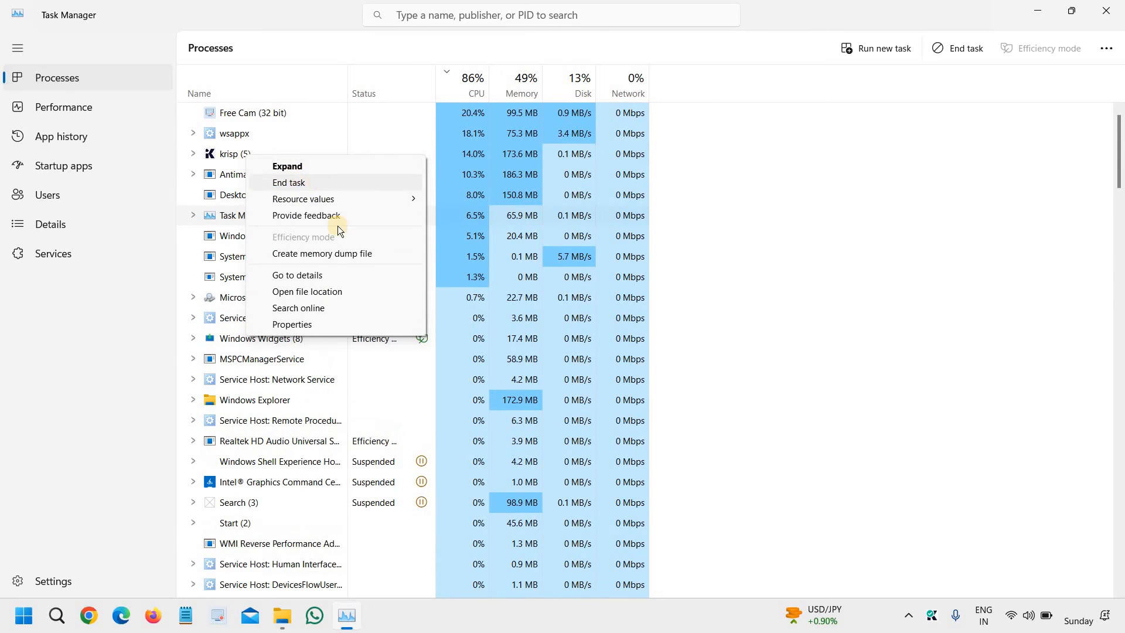
click(288, 183)
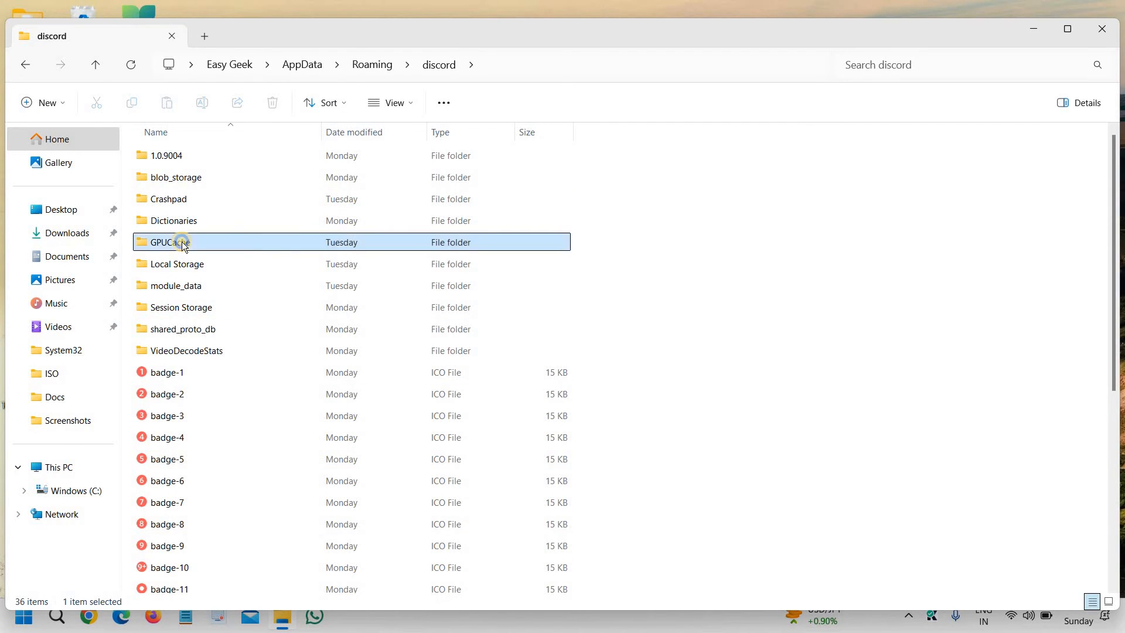
Step: Bring up the GPUCache folder's context menu to delete it
right_click(169, 242)
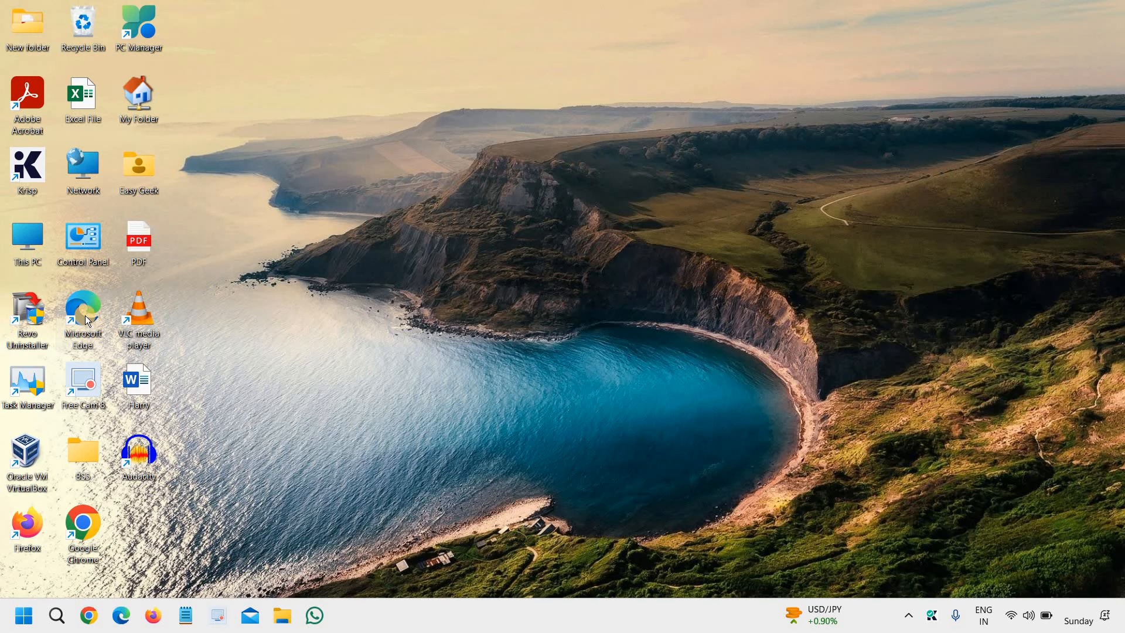
Step: Open the Discord desktop shortcut's menu to run it as administrator
right_click(137, 237)
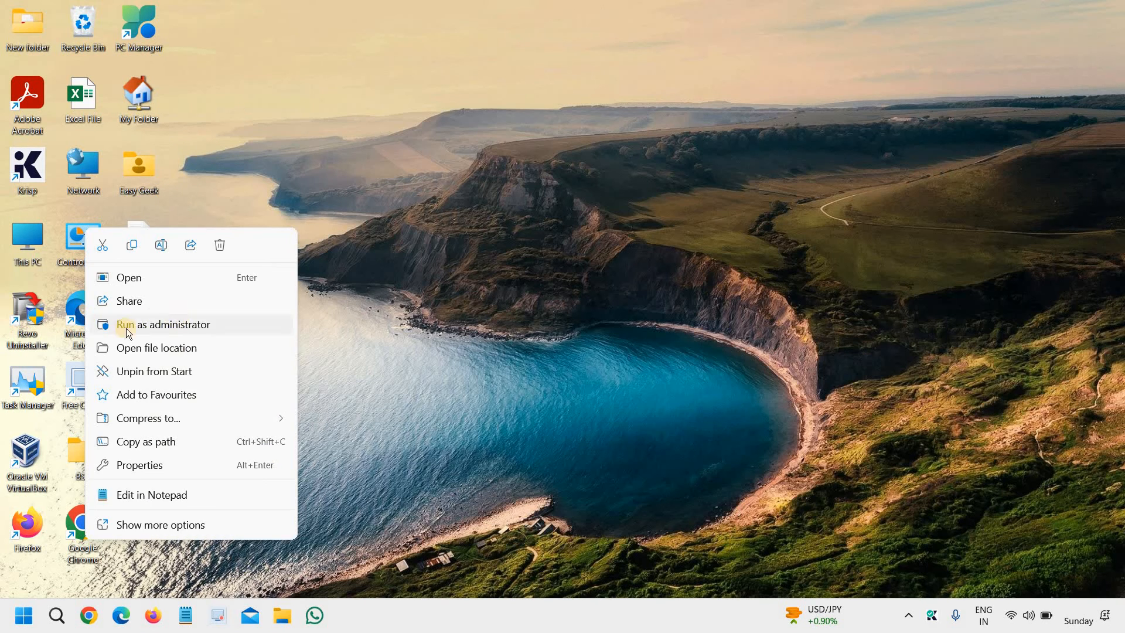
mouse_move(177, 328)
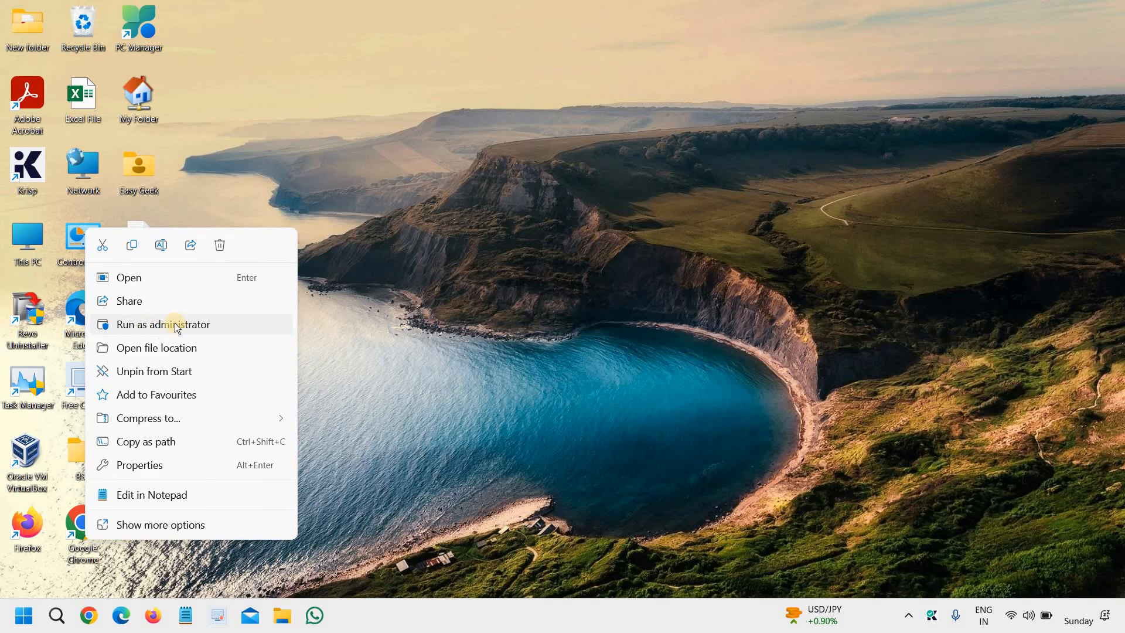